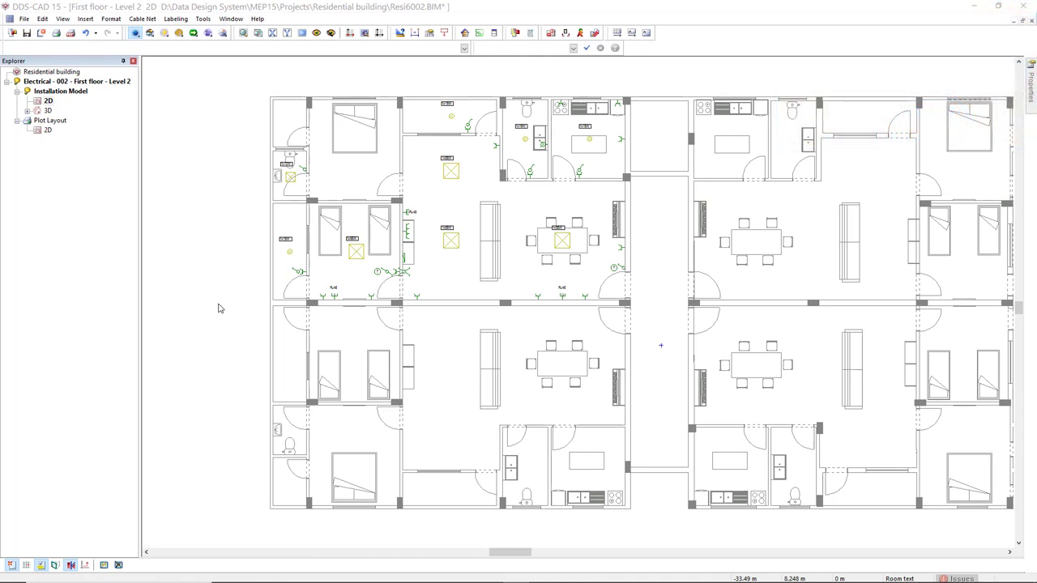
Step: Show the Electrical toolbox, then switch to the Building Model's Architecture toolset
left_click(85, 18)
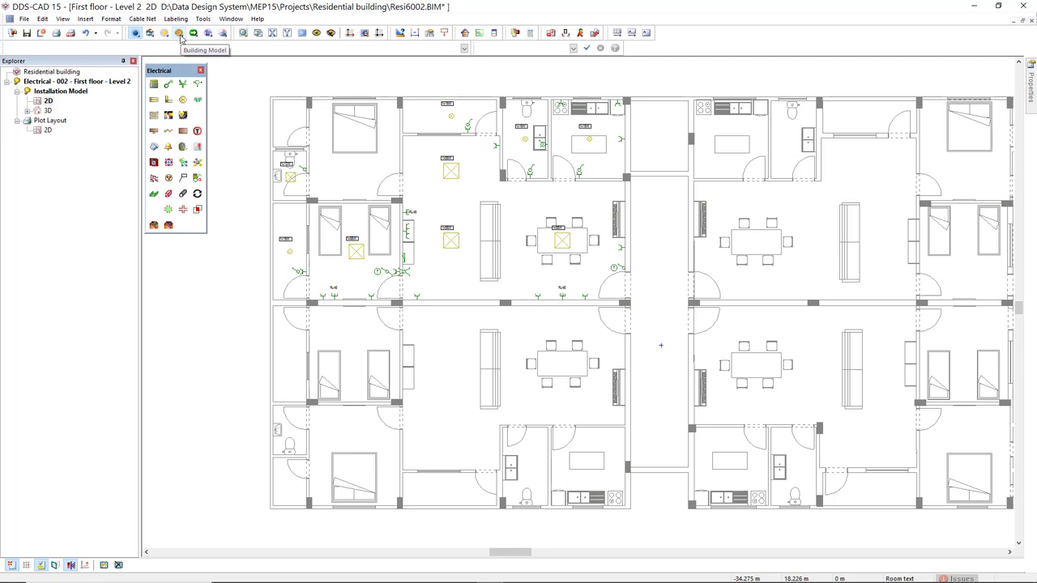
left_click(178, 33)
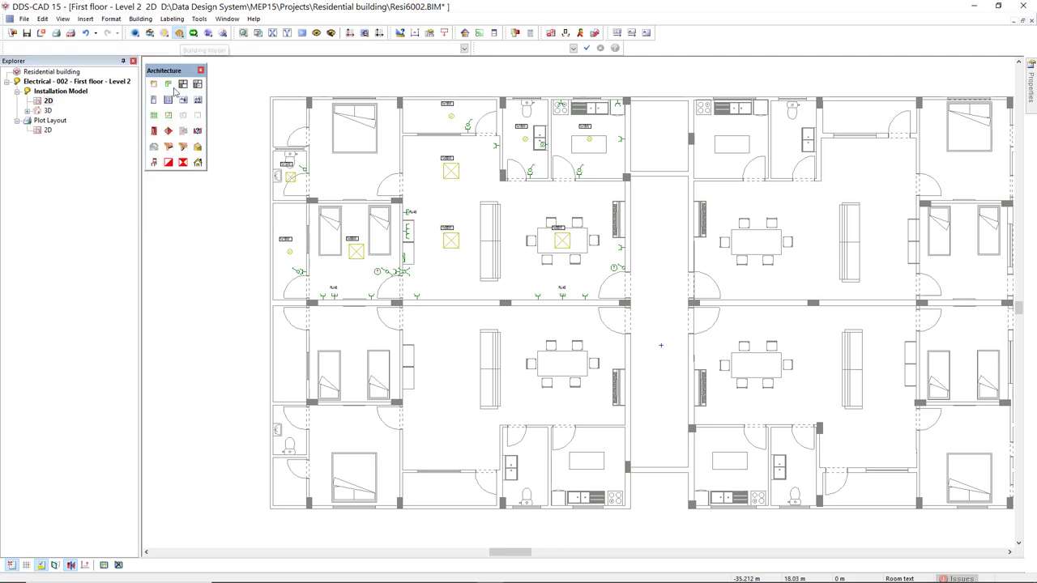
mouse_move(154, 162)
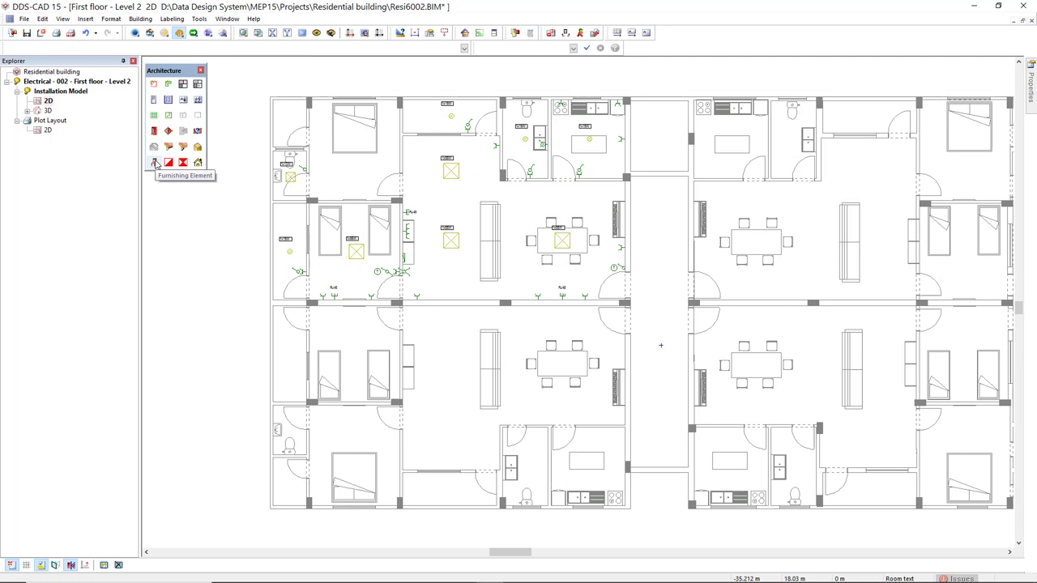
Step: Choose the A3 landscape sheet with title field from Cutout dimens 1:50 as furnishing element
left_click(154, 162)
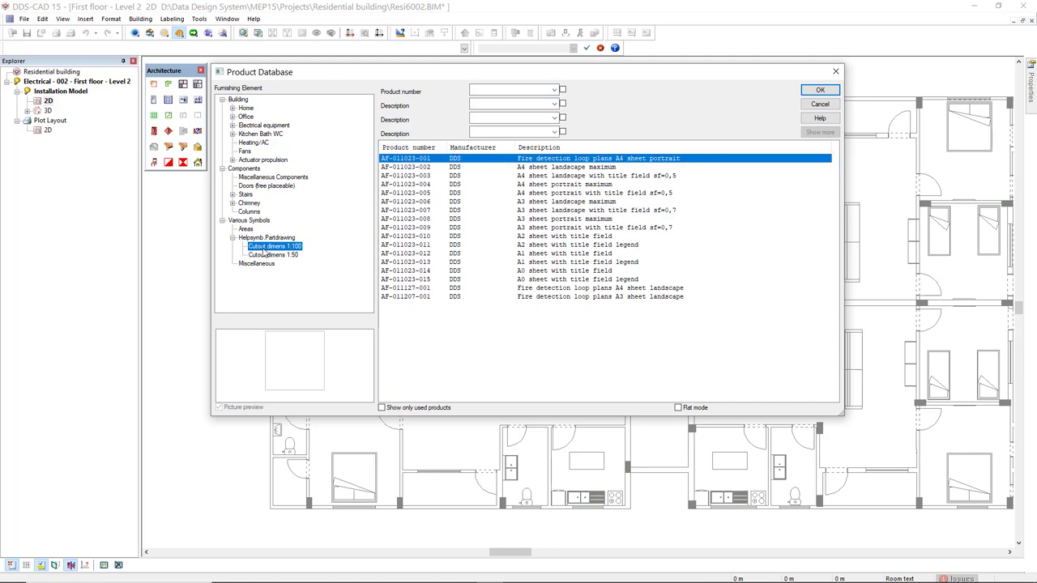
left_click(273, 254)
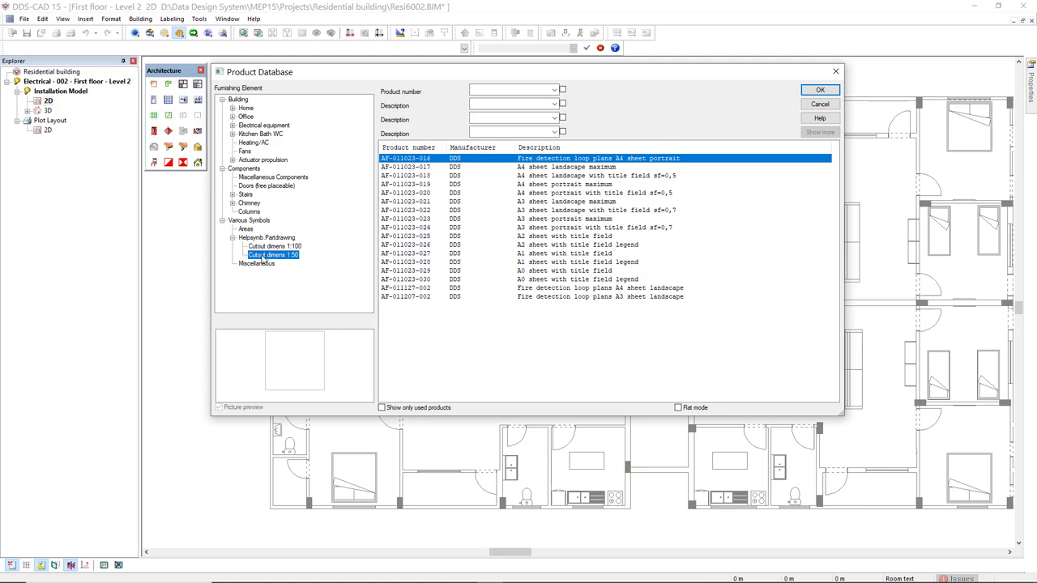
mouse_move(263, 259)
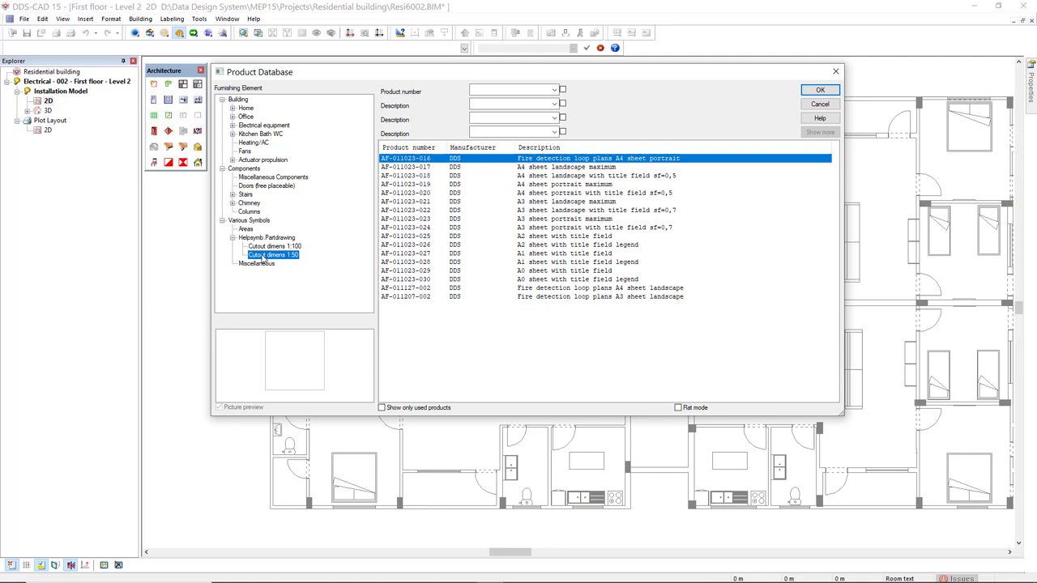
left_click(567, 210)
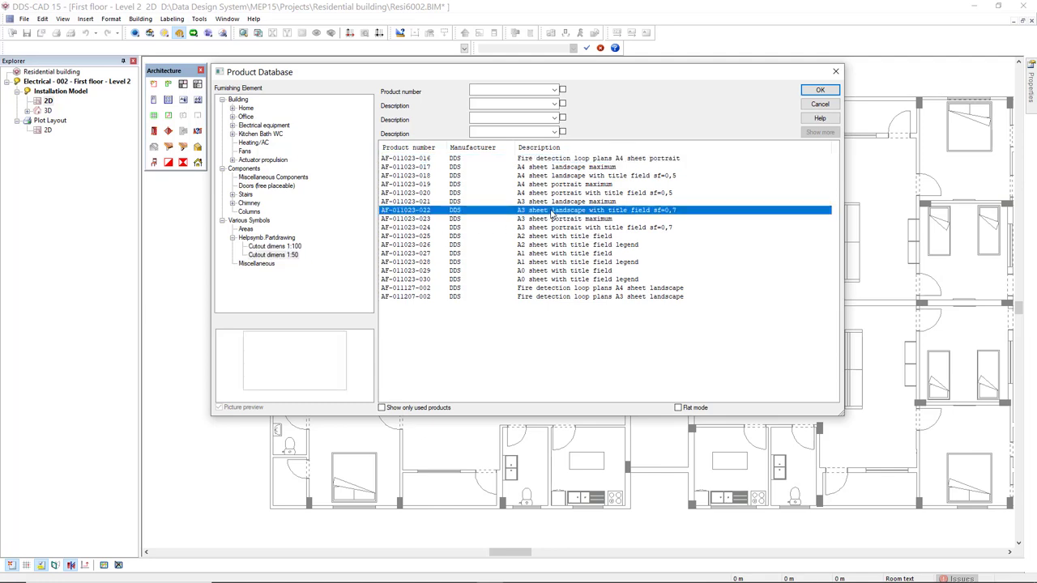
left_click(819, 89)
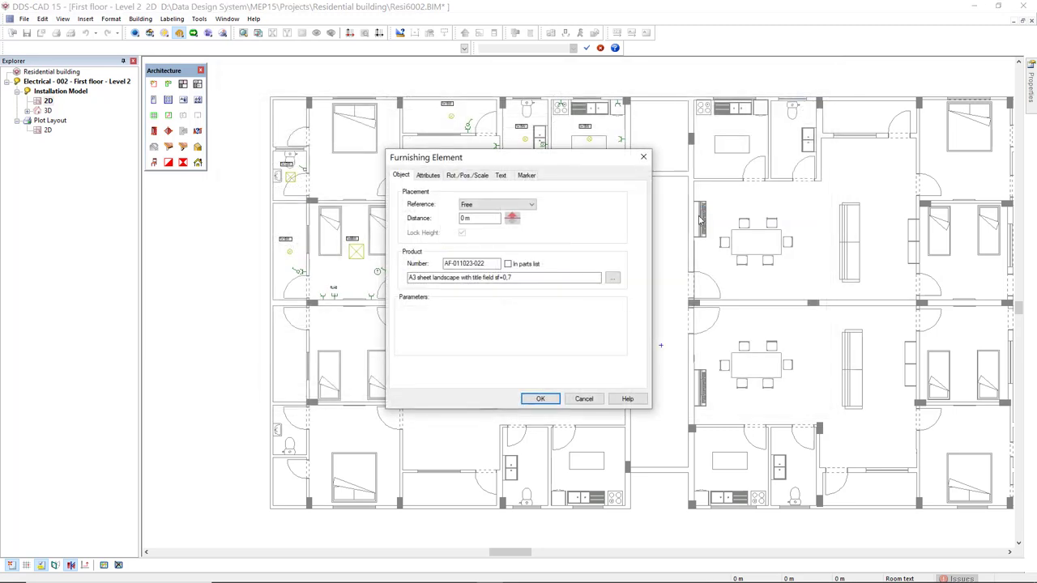
Step: Confirm the furnishing element settings and place the A3 frame over the upper-left plan
left_click(540, 399)
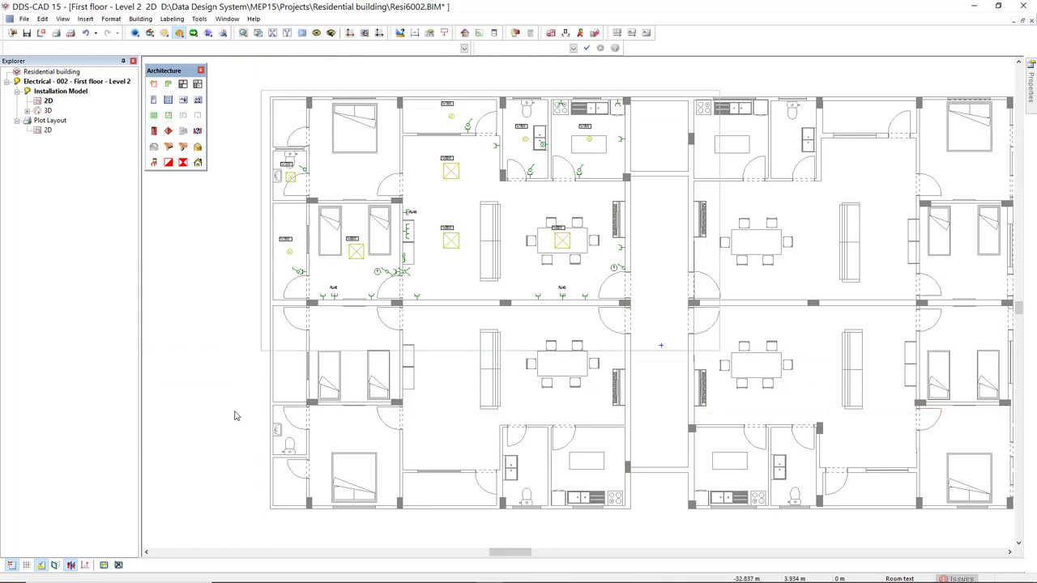
mouse_move(522, 72)
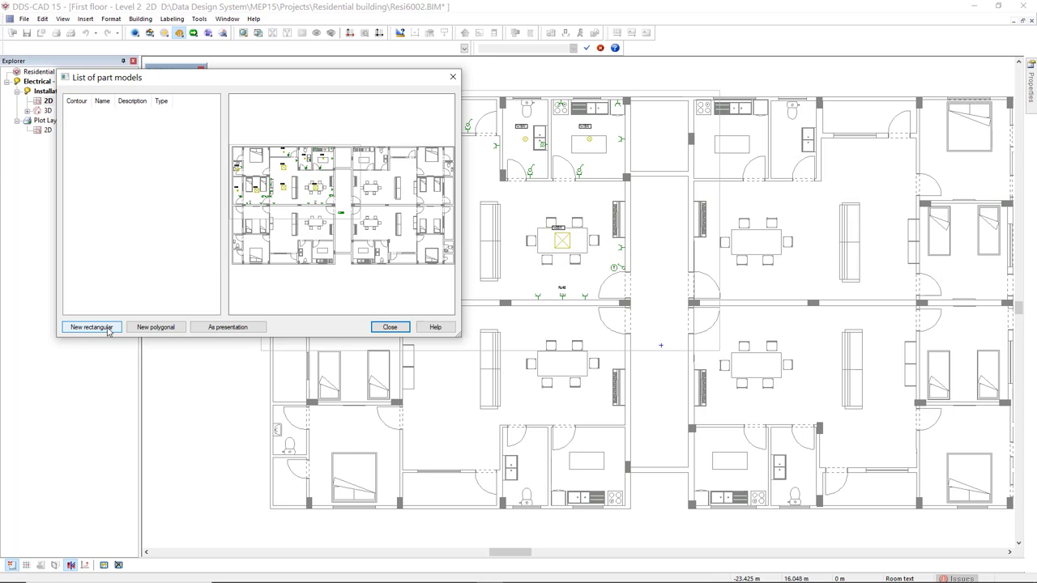
Step: Create the rectangular part model RESI6002 - 1 - Layout from the frame, then open the plot layout
left_click(91, 327)
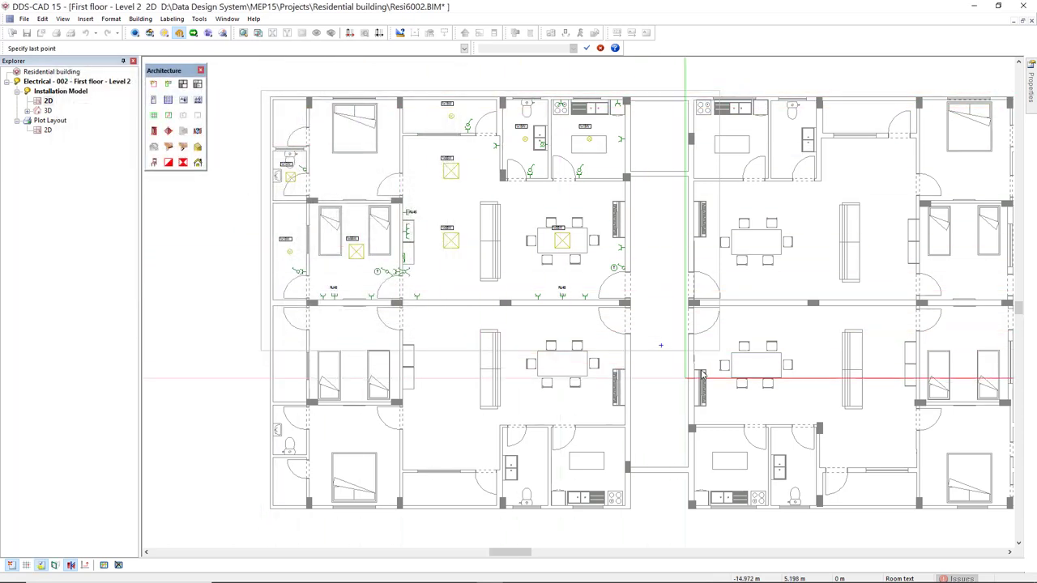
mouse_move(719, 350)
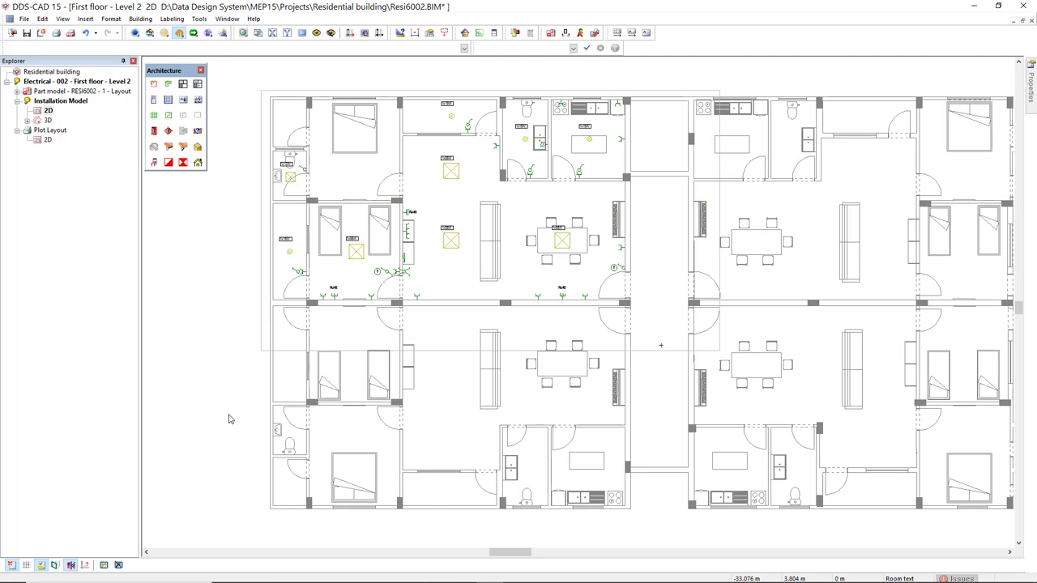
left_click(47, 139)
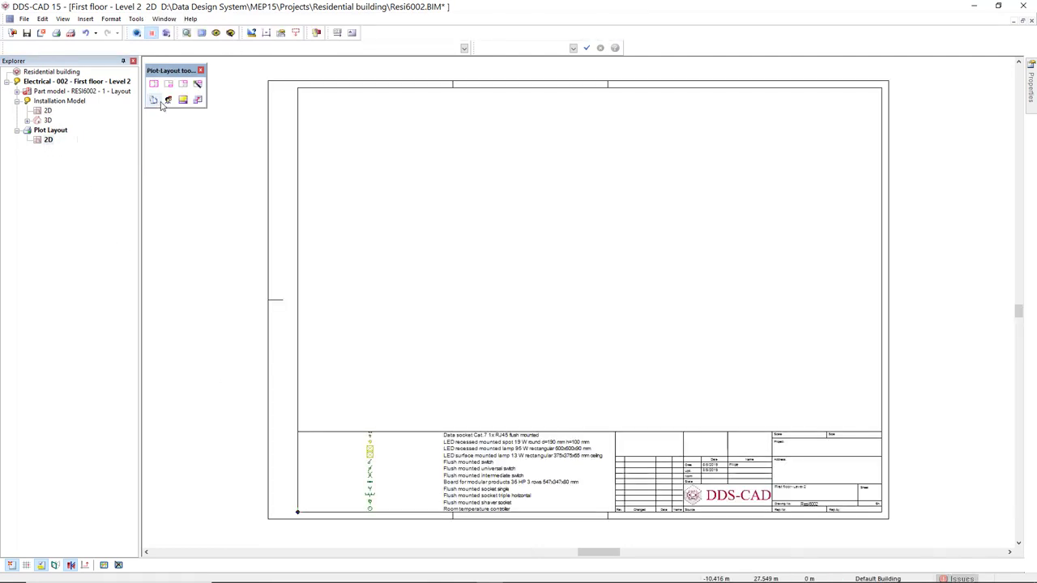
mouse_move(168, 98)
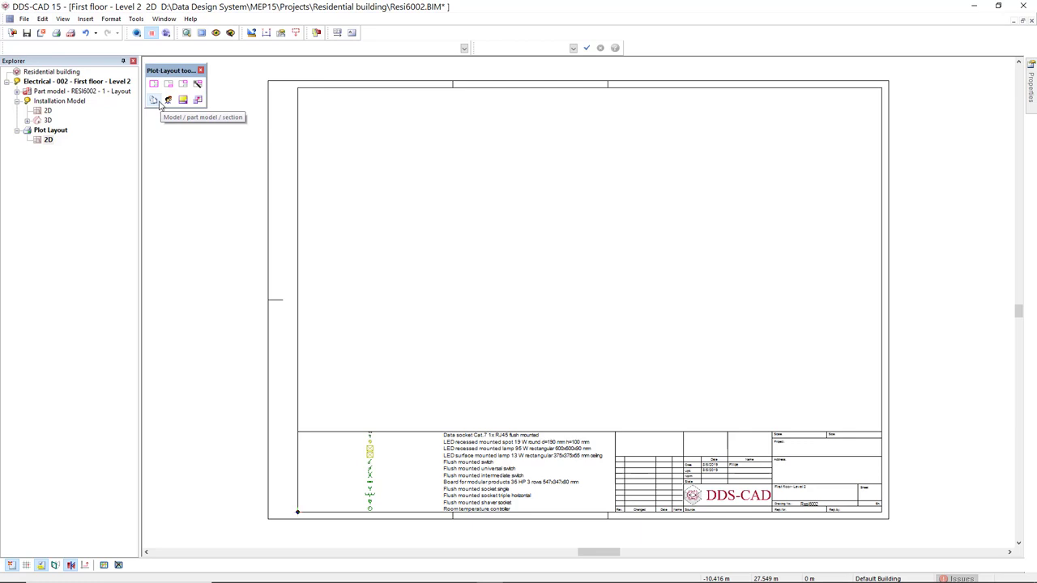
Step: Insert a model into the layout, choosing the RESI6002 - 1 - Layout part model at 1:50
left_click(167, 99)
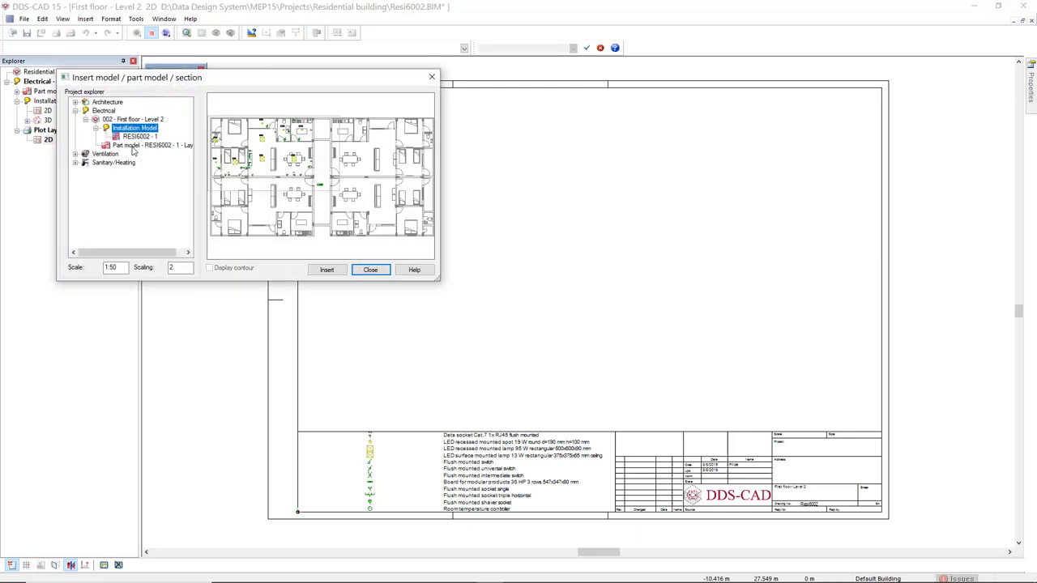
left_click(154, 145)
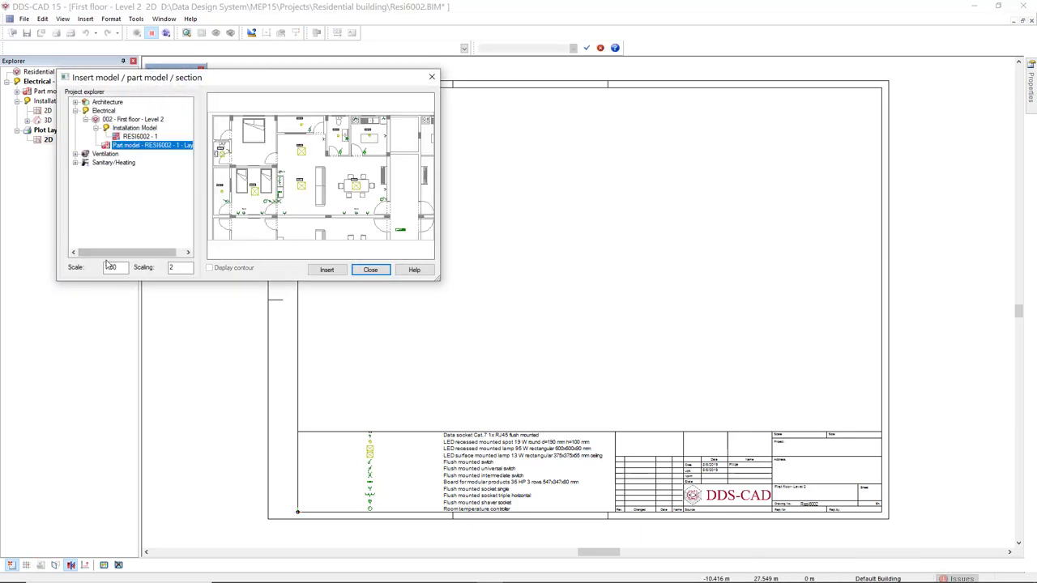